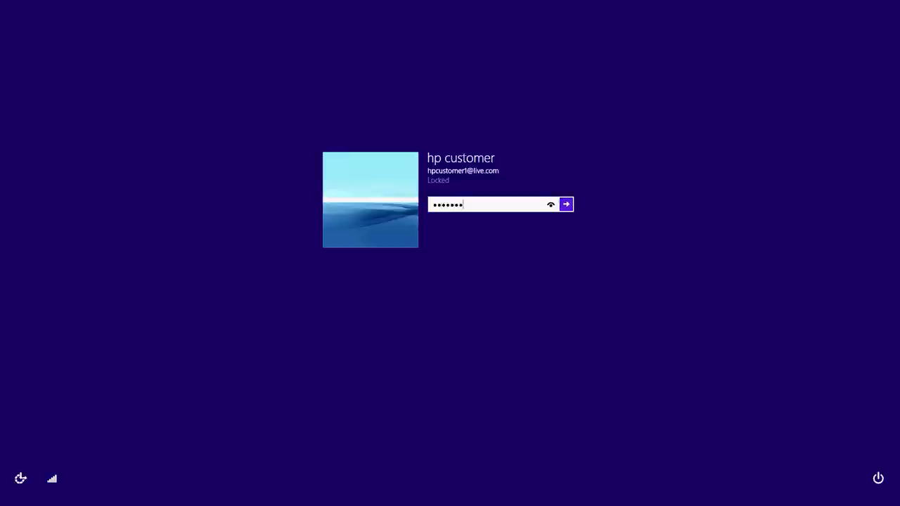
Submit the account password to reach the Start screen's app tiles.
left_click(566, 204)
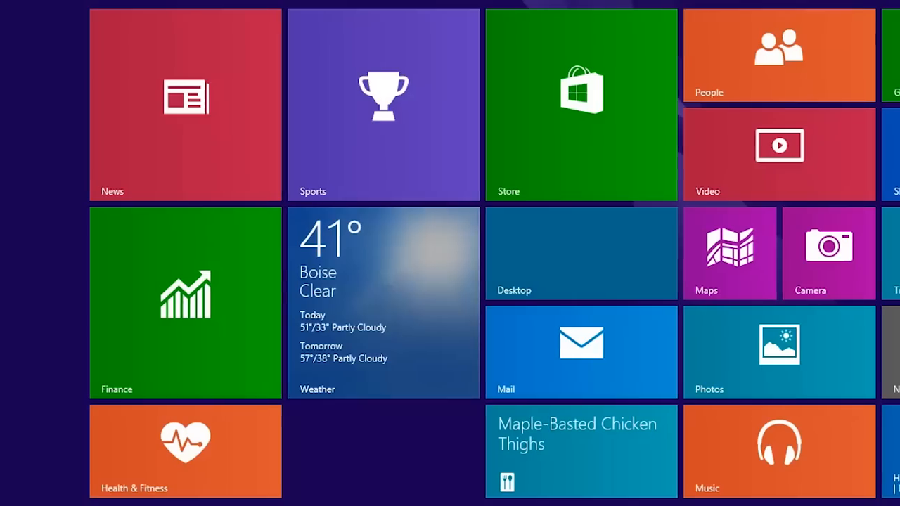
scroll("right", 3)
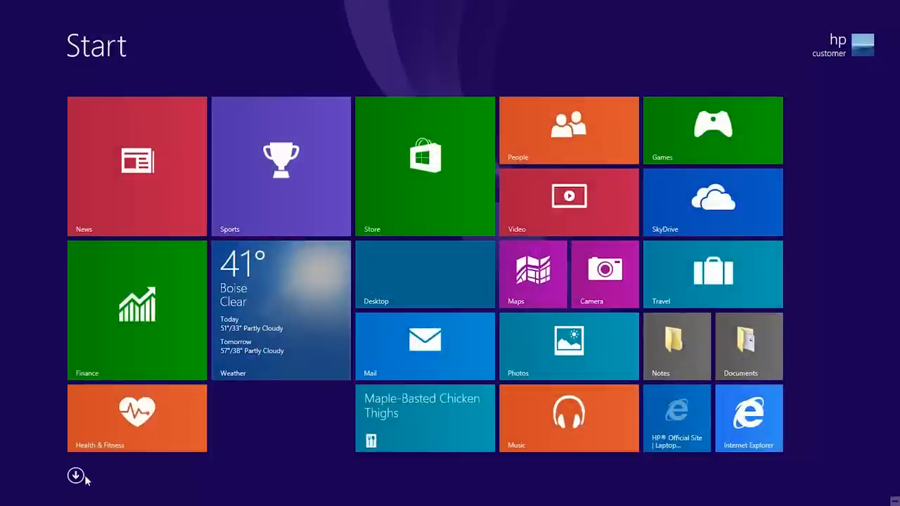
Browse the all-apps list, return to the Start tiles, and launch Weather.
left_click(76, 475)
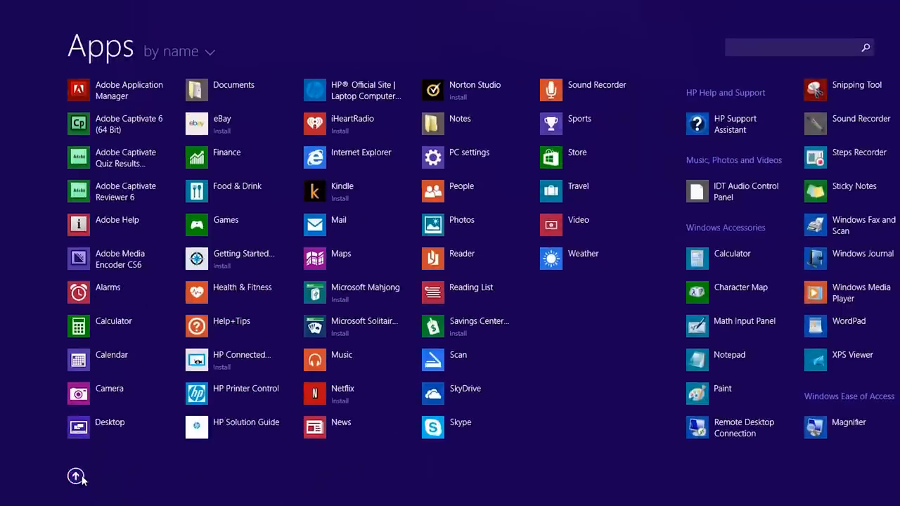
left_click(76, 476)
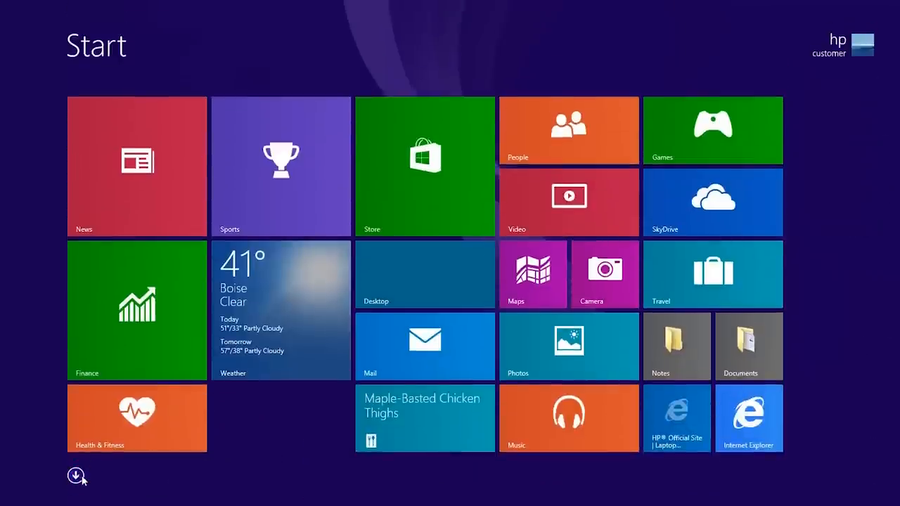
mouse_move(279, 370)
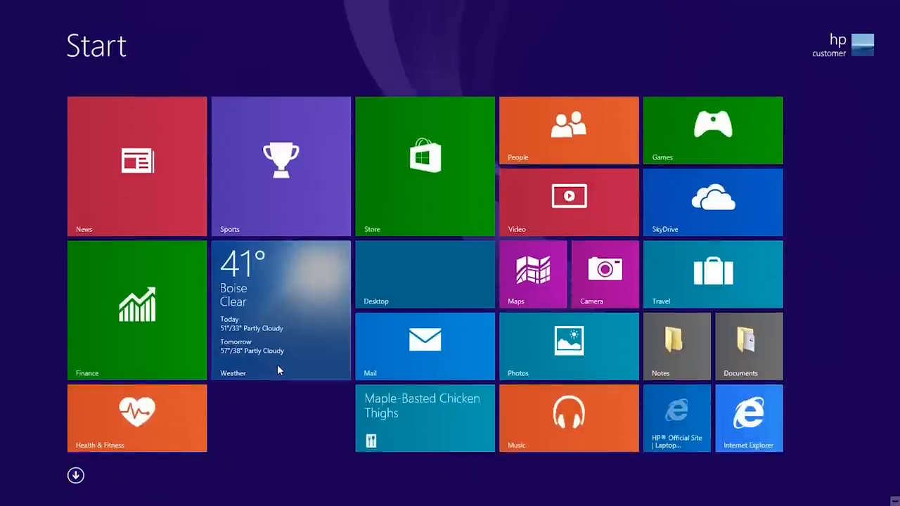
left_click(281, 310)
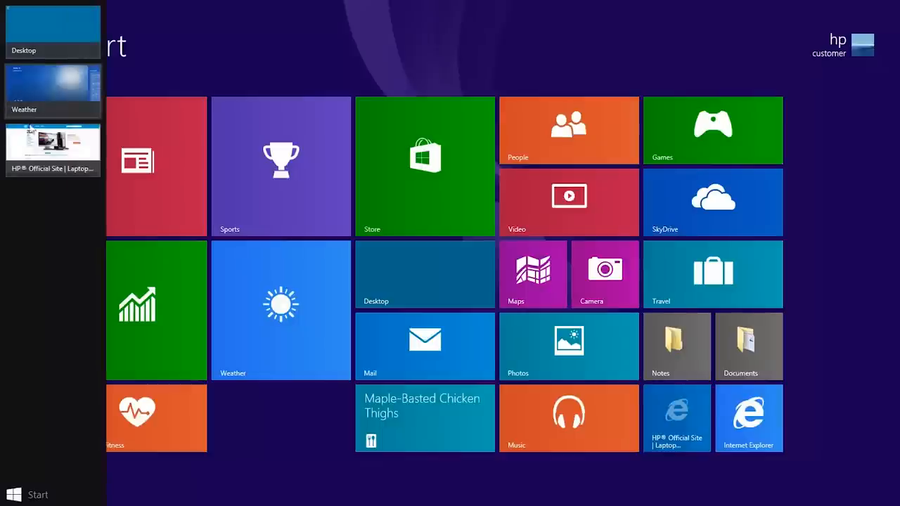
Dismiss the open-apps list to bring up the charms bar over Start.
left_click(677, 419)
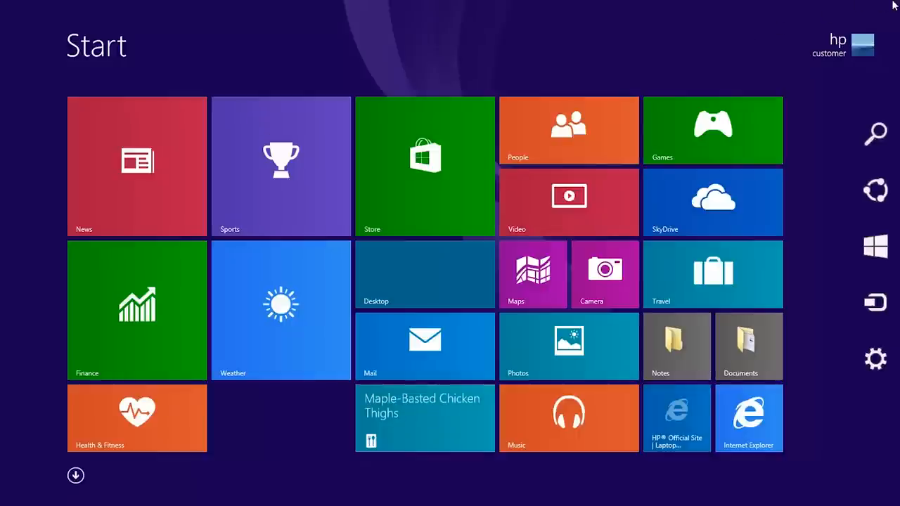
mouse_move(899, 4)
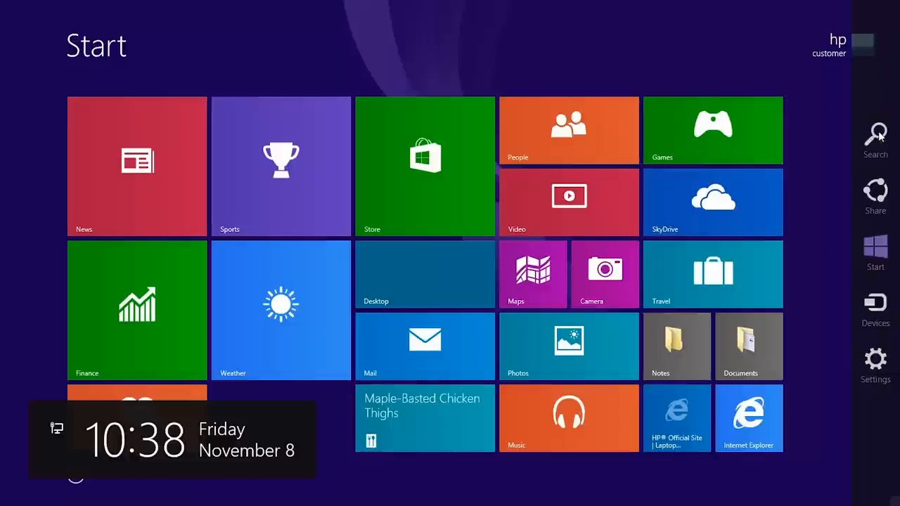
mouse_move(876, 195)
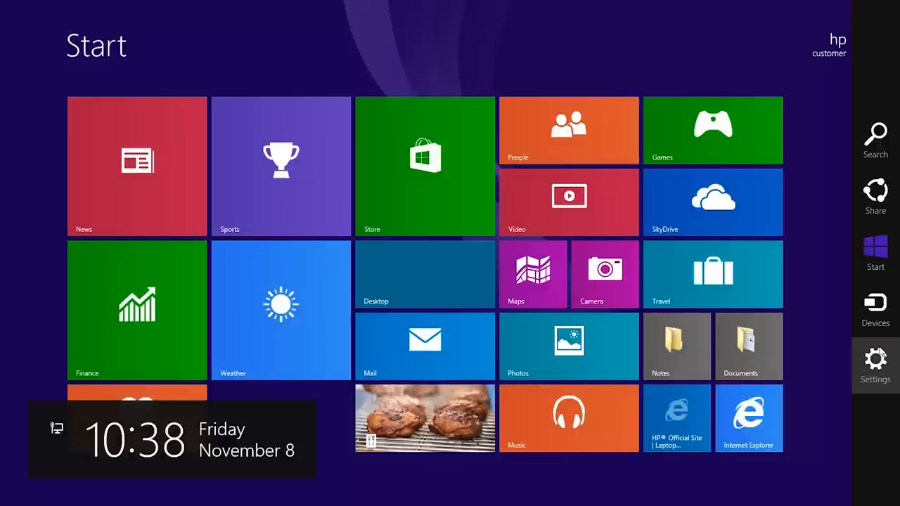
View the Start settings pane from the Settings charm, then close it.
left_click(875, 366)
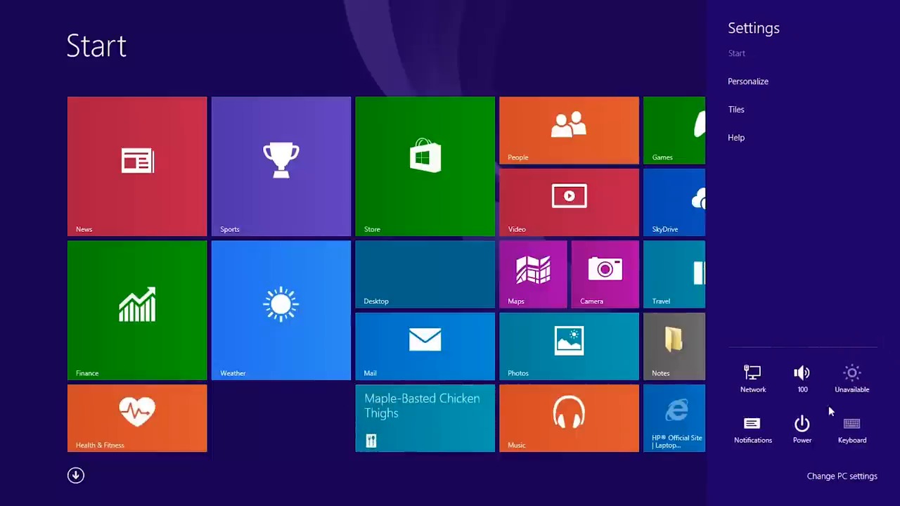
left_click(801, 428)
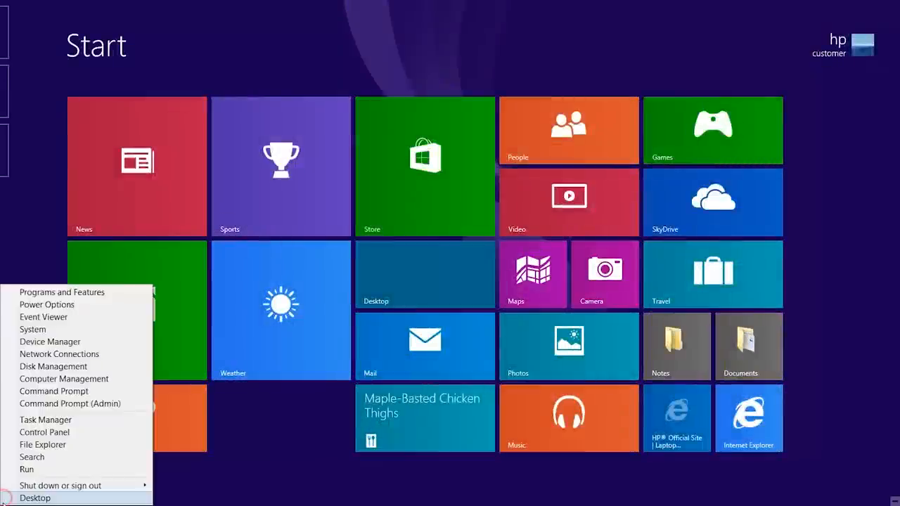
Go to the desktop and review the Shut down submenu, then close it.
left_click(35, 498)
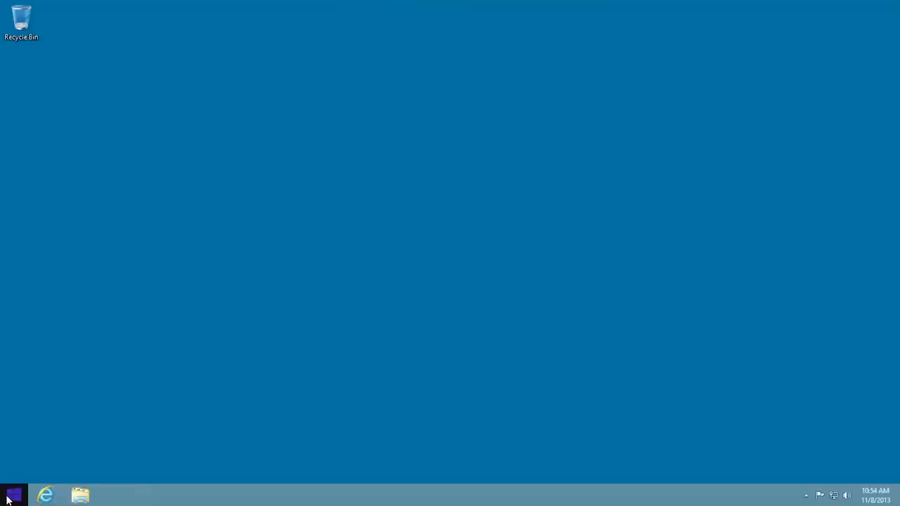
right_click(13, 495)
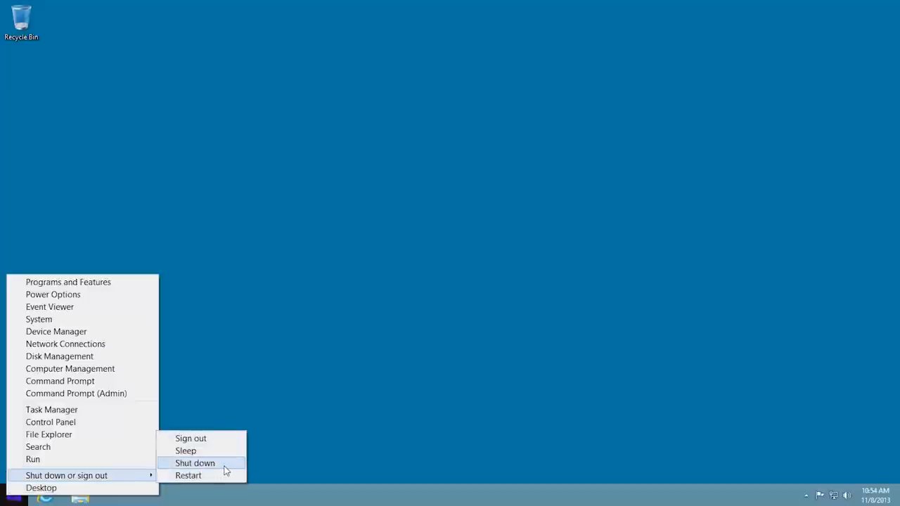
left_click(195, 462)
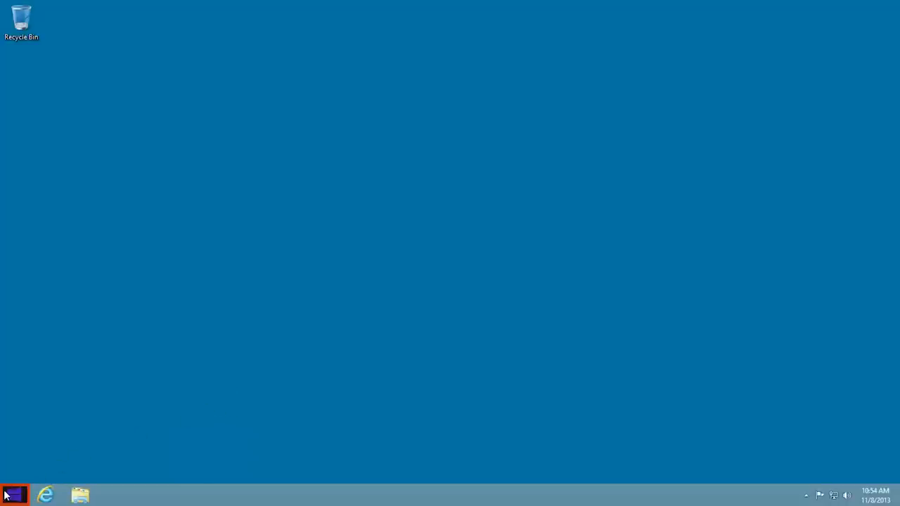
Use the taskbar Start button to go back to the Start screen.
left_click(14, 495)
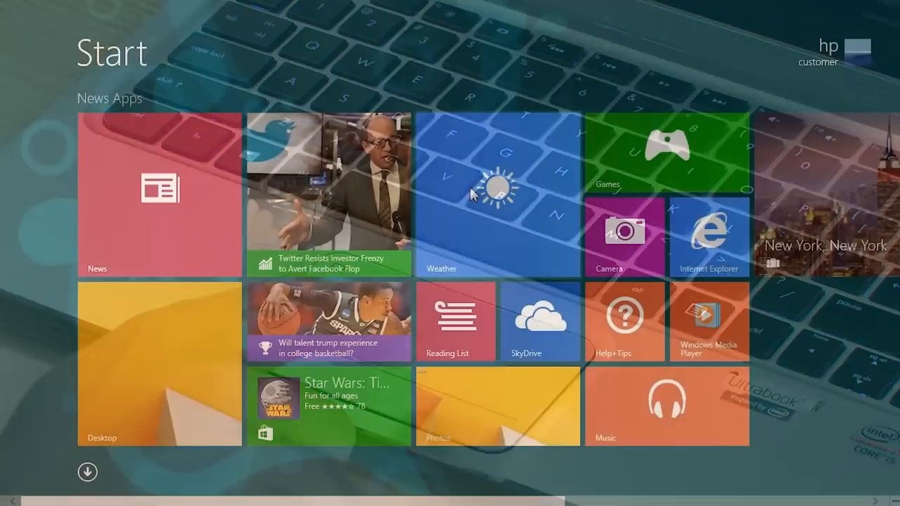
Open the Weather tile, showing 46°F and clear with a five-day forecast.
left_click(497, 195)
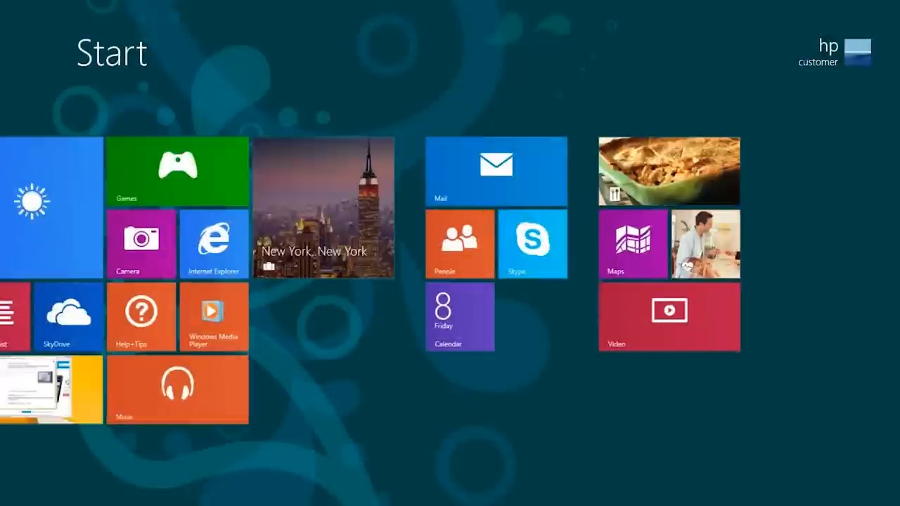
left_click(51, 202)
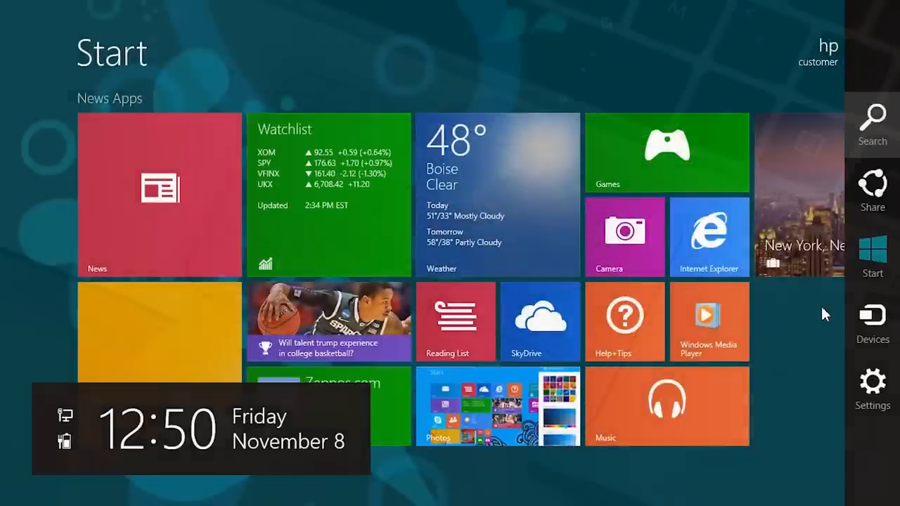
left_click(497, 196)
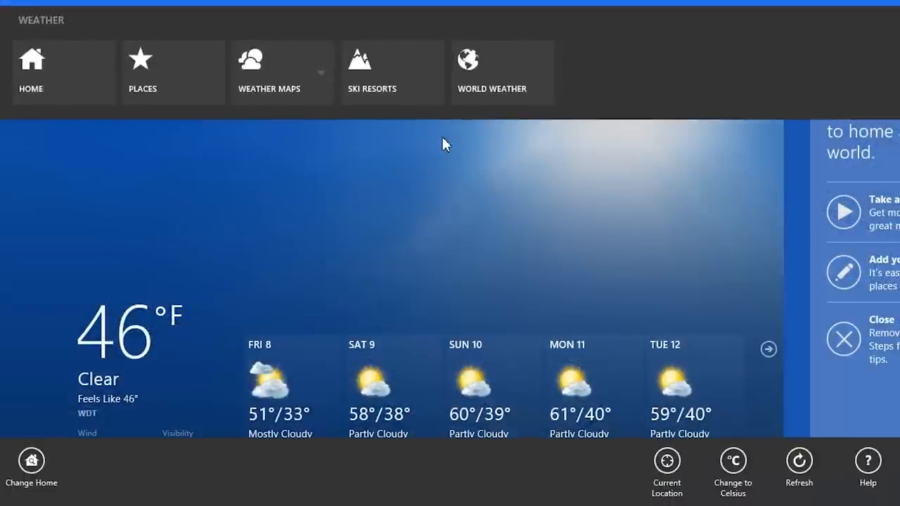